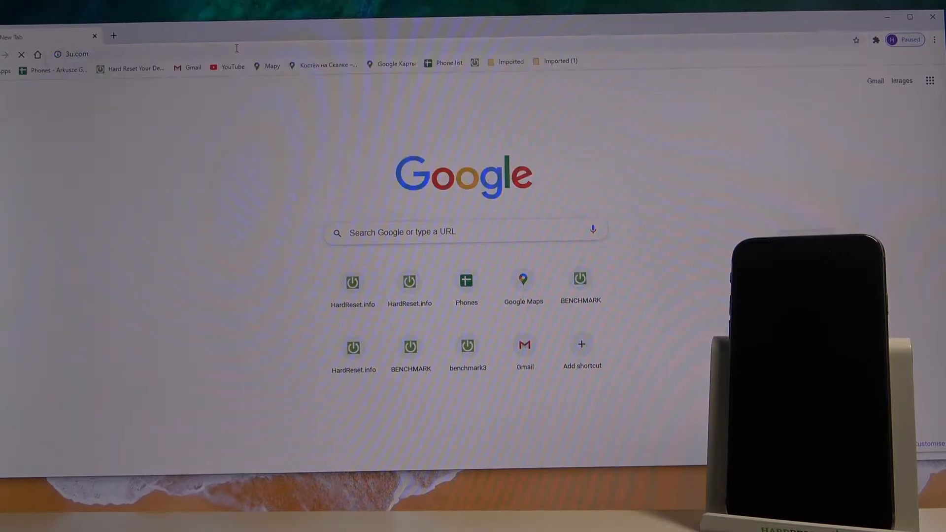
mouse_move(434, 193)
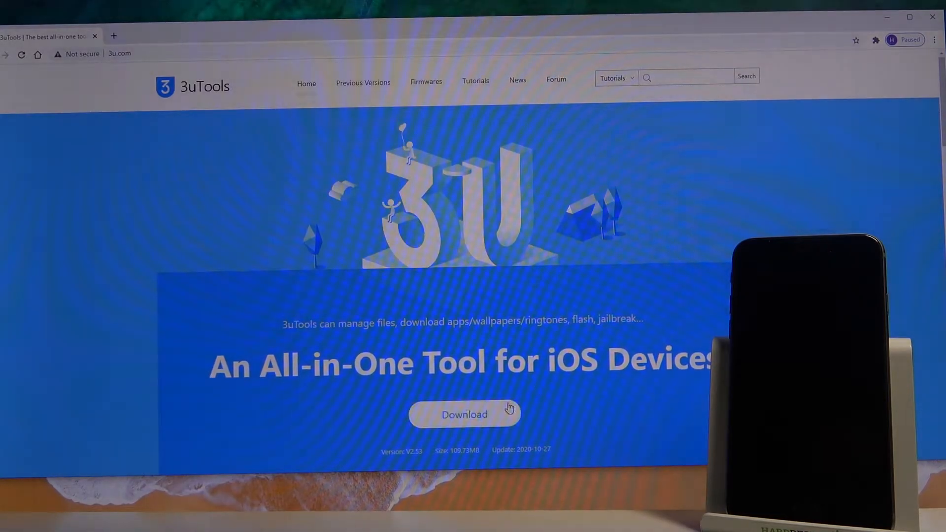
Download the 3uTools installer from the 3u.com homepage.
left_click(464, 414)
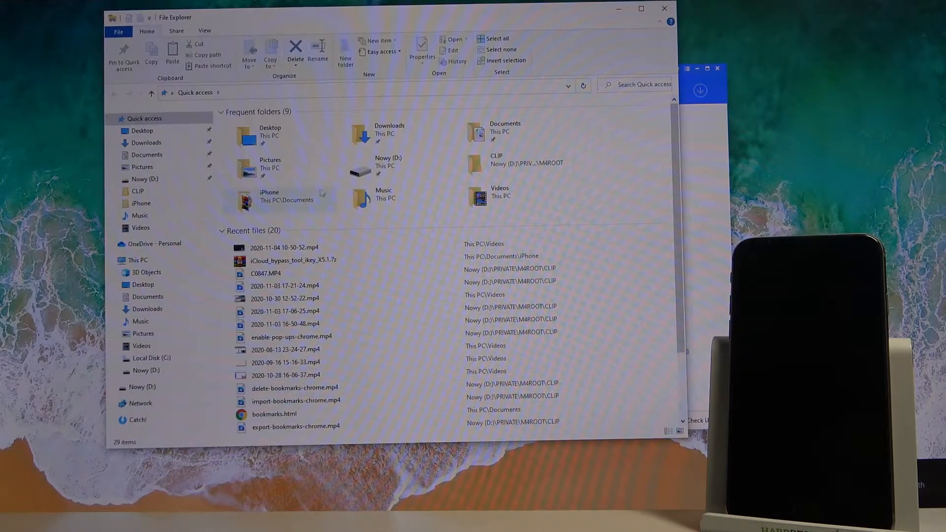
Show This PC and open the 119 GB Nowy (D:) drive.
left_click(138, 259)
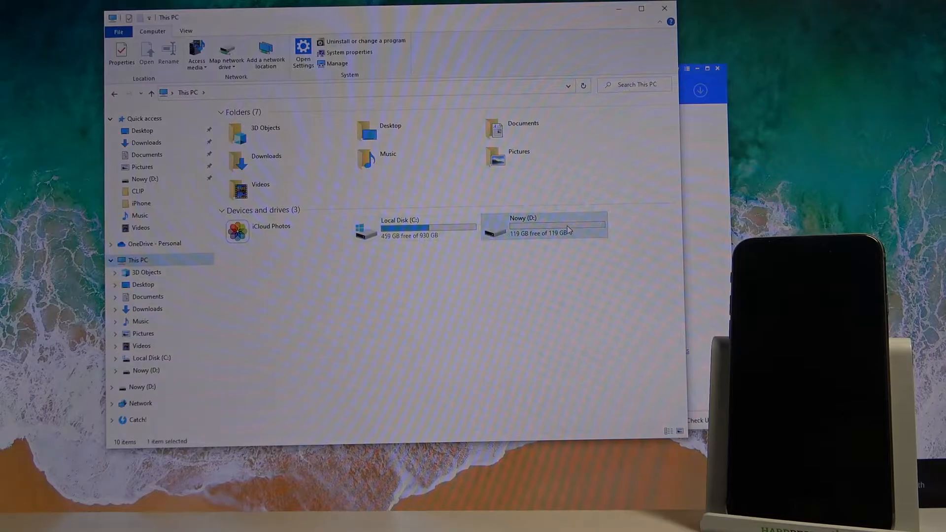
double_click(555, 227)
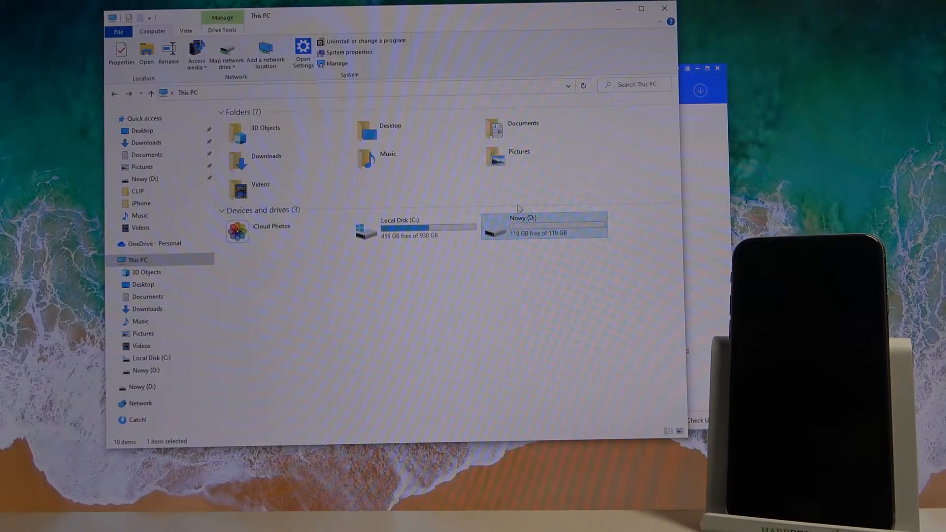
mouse_move(569, 255)
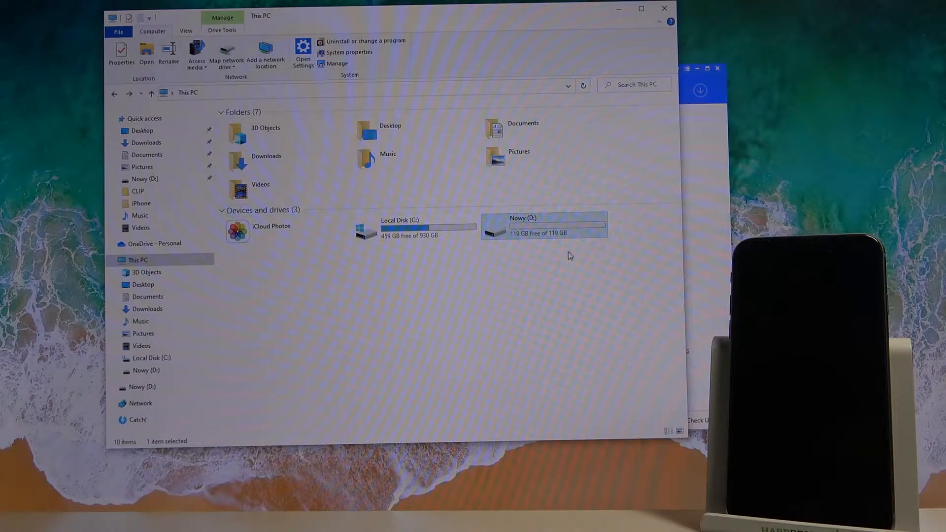
mouse_move(494, 214)
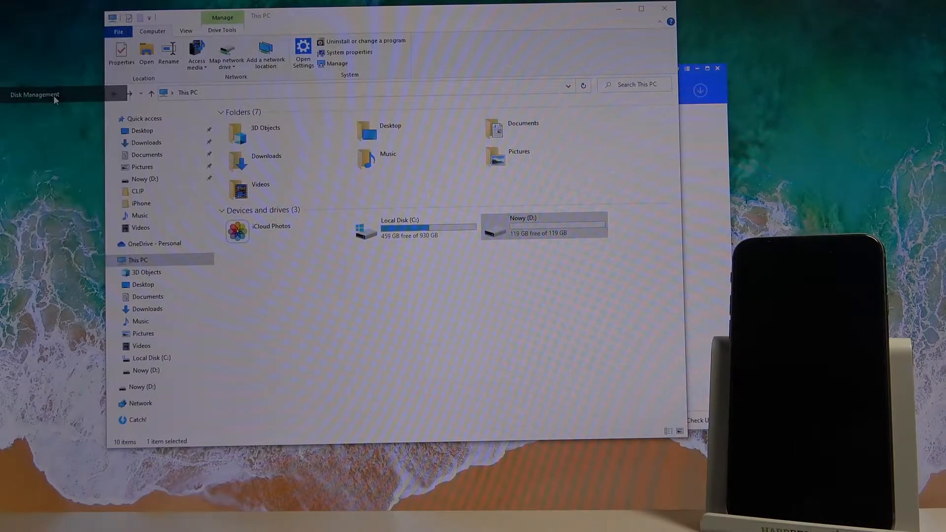
left_click(35, 95)
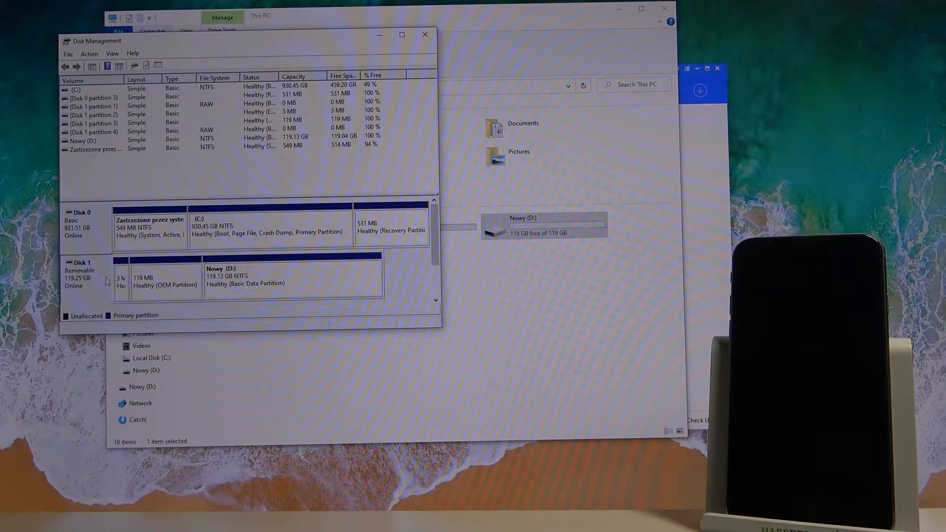
left_click(293, 278)
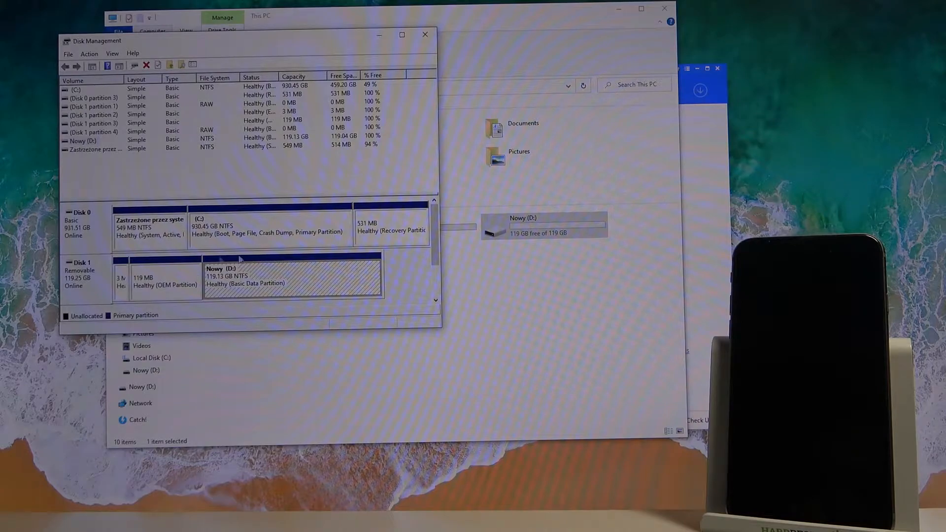
mouse_move(302, 285)
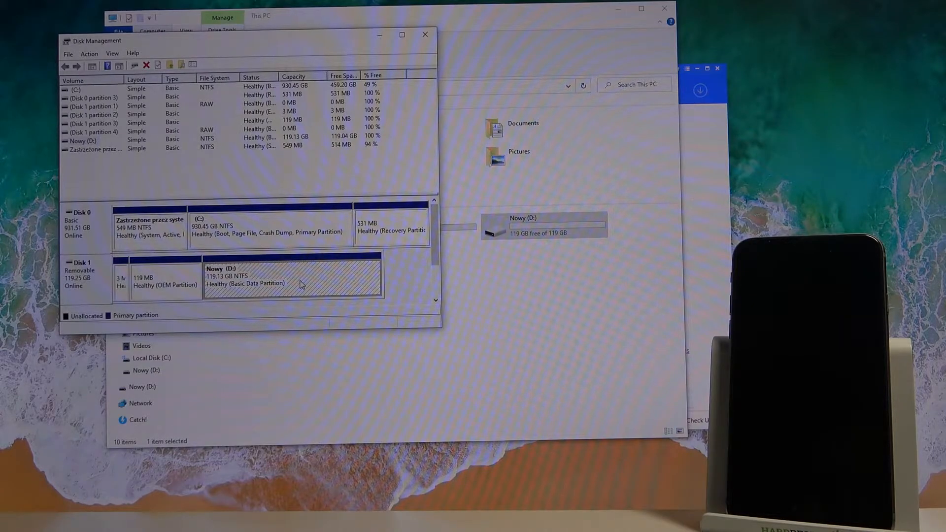
right_click(284, 283)
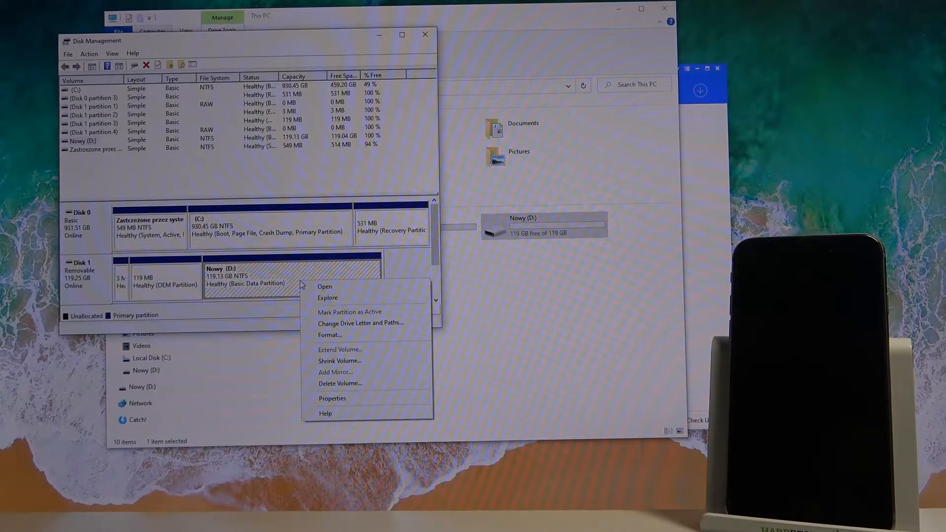
mouse_move(324, 287)
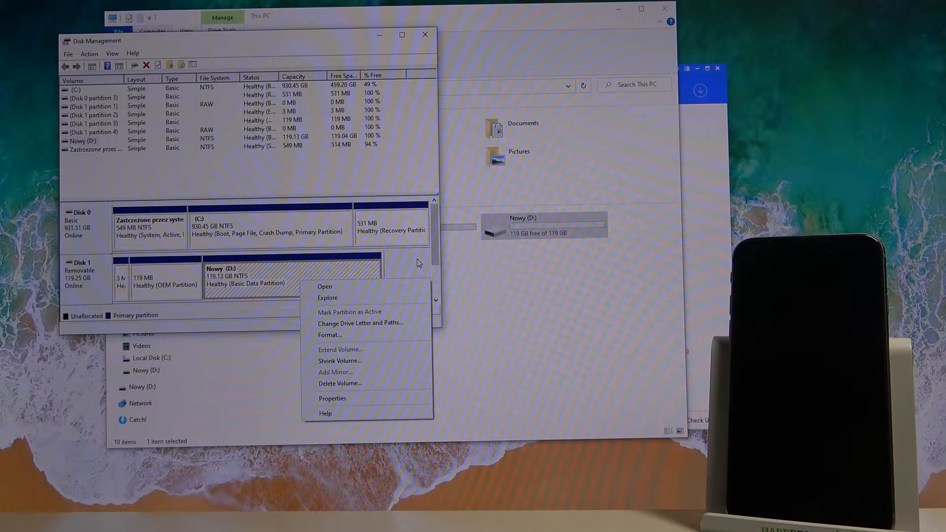
mouse_move(397, 265)
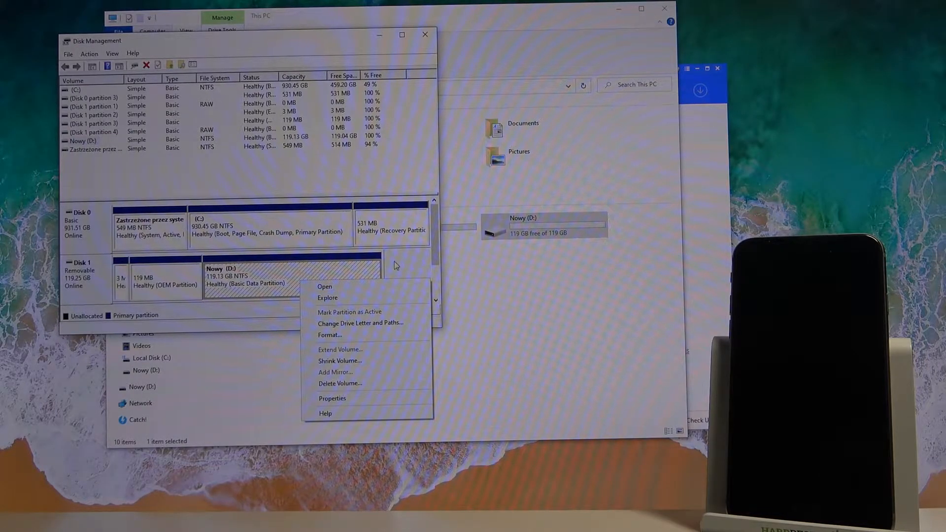
left_click(281, 294)
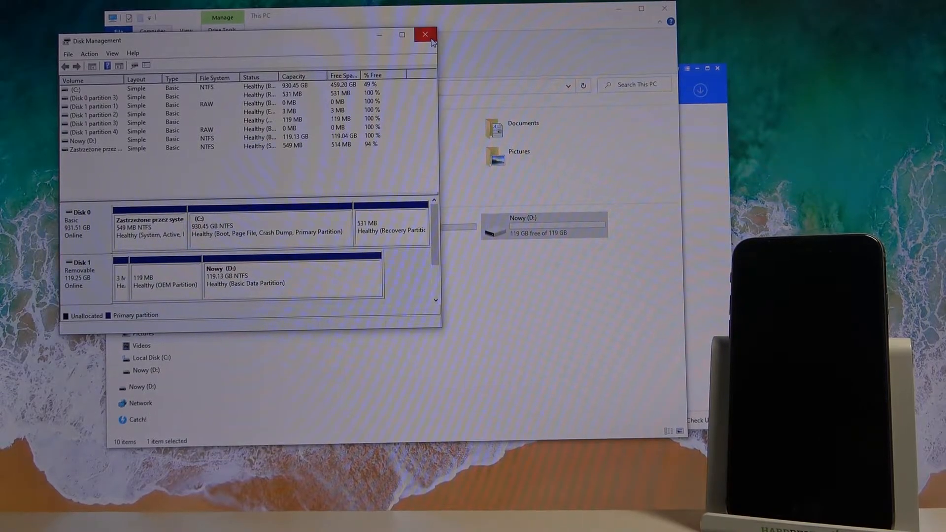
mouse_move(426, 34)
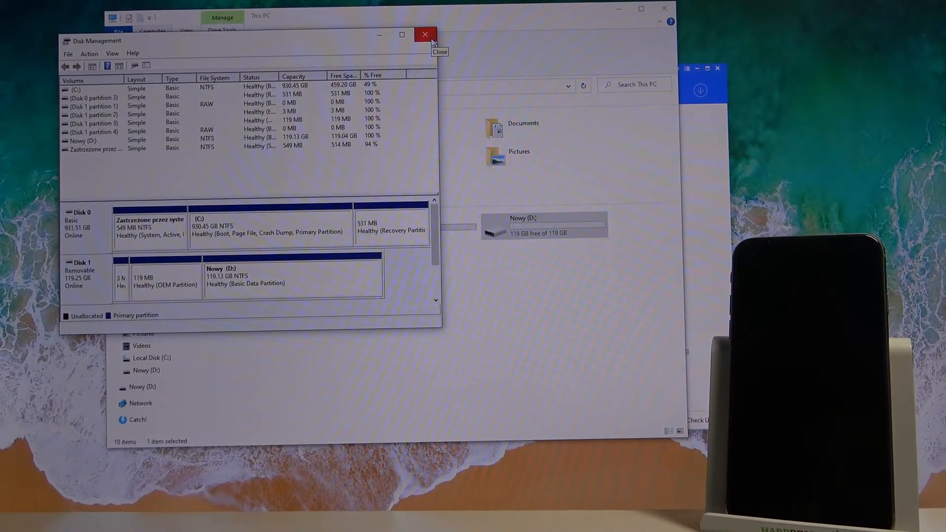
left_click(425, 35)
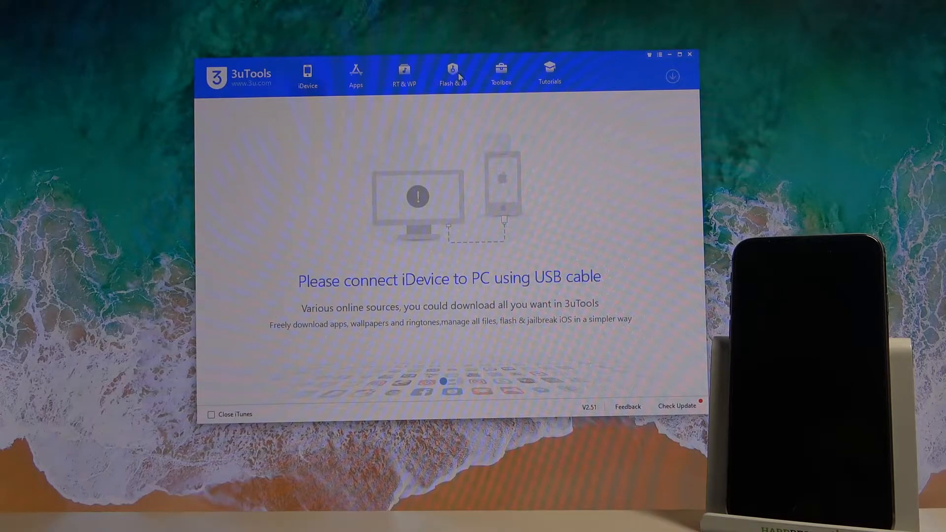
Reach the Checkra1n jailbreak USB flash drive maker from the Flash & JB jailbreak page.
left_click(453, 76)
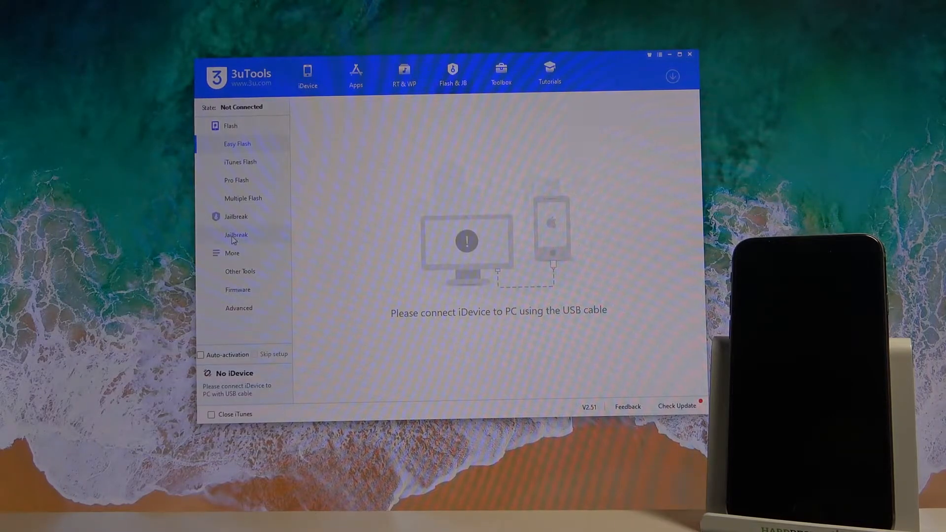
left_click(236, 234)
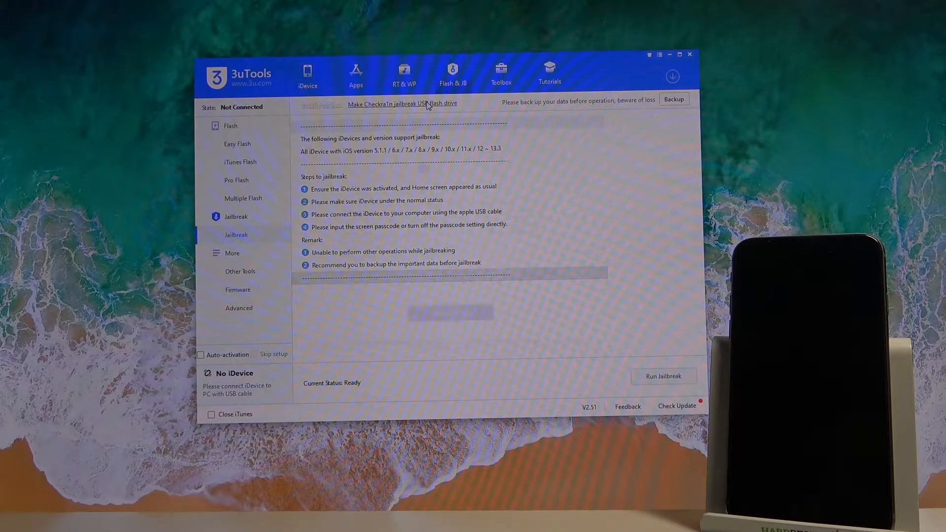
left_click(402, 103)
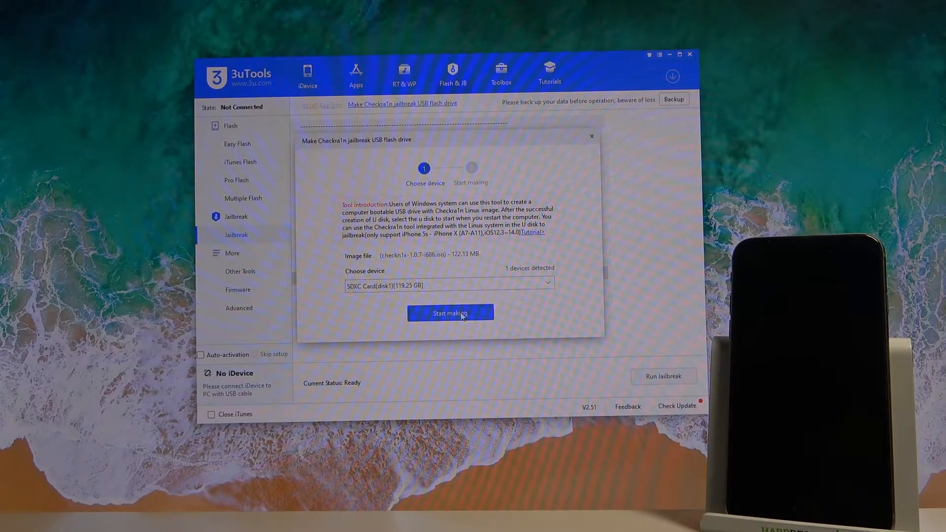
Write the checkra1n image to the SDXC card and dismiss the failure and success messages.
left_click(450, 313)
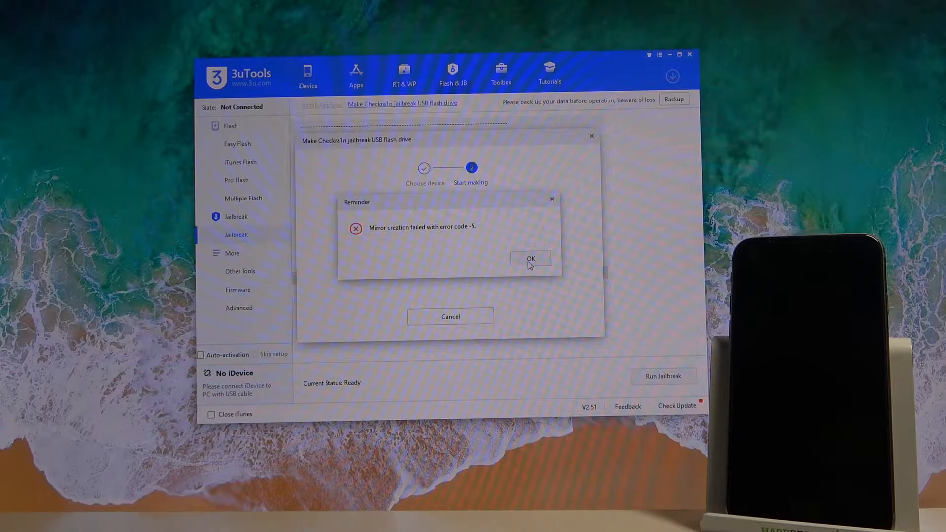
left_click(530, 258)
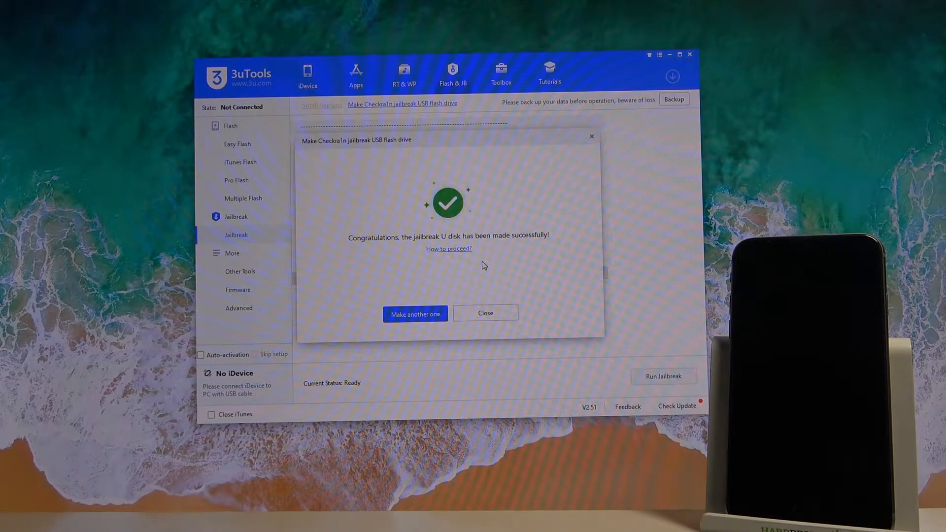
left_click(485, 314)
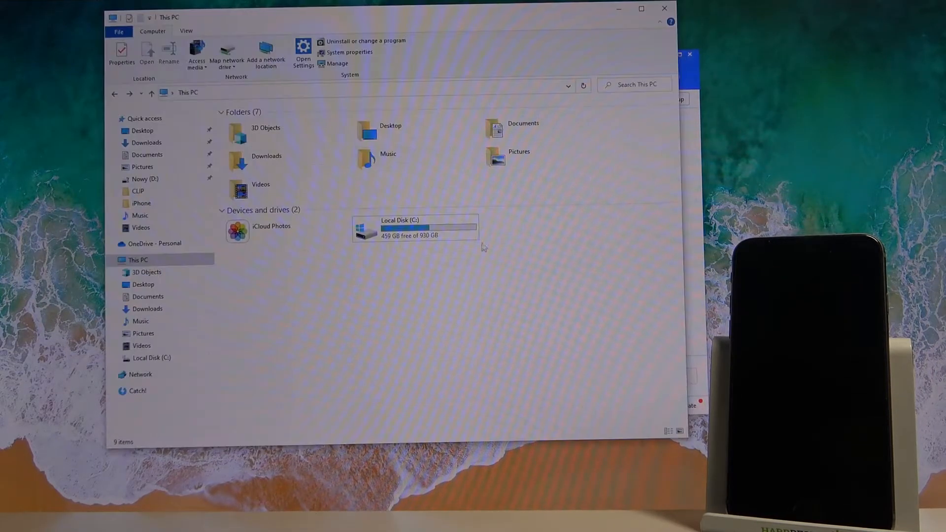
mouse_move(512, 216)
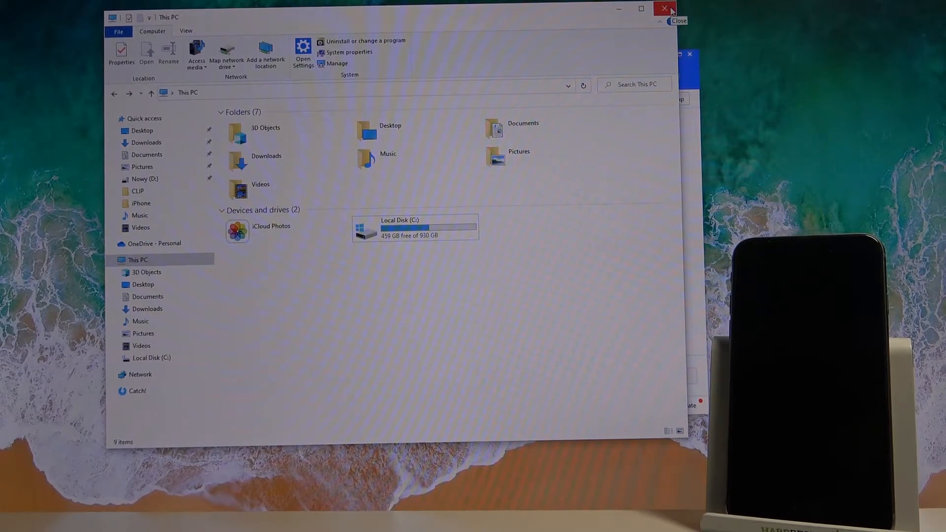
Close the This PC window after checking the drives.
left_click(665, 9)
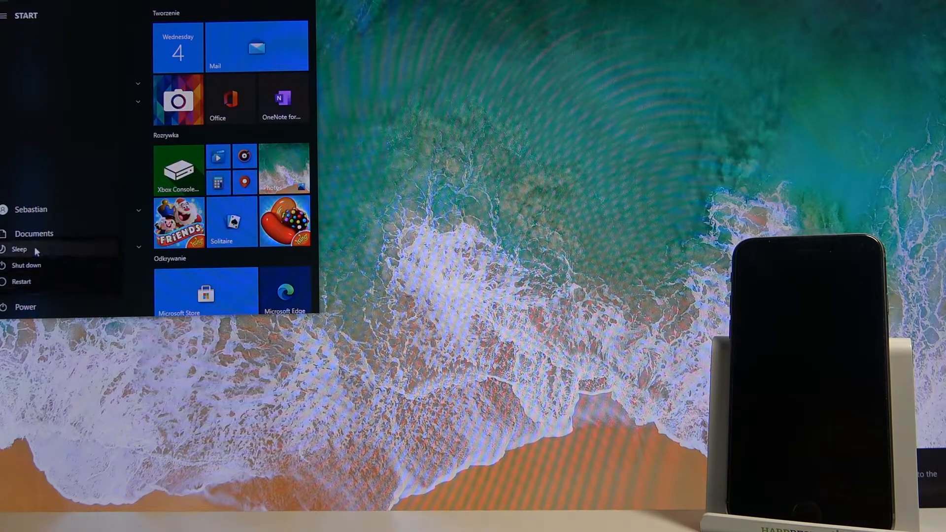
mouse_move(36, 281)
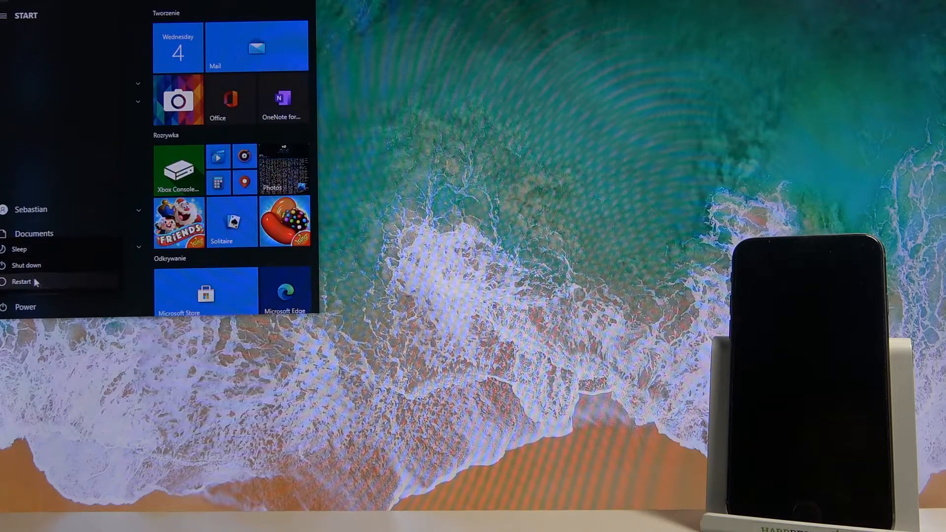
Restart the computer from the Start menu power options.
left_click(22, 282)
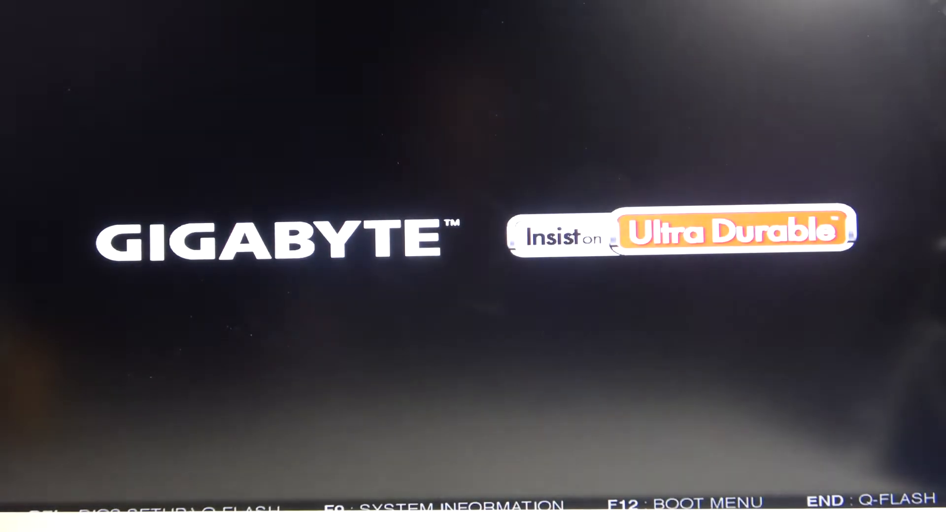
Enter the Gigabyte BIOS setup with DEL at the boot logo.
key("del")
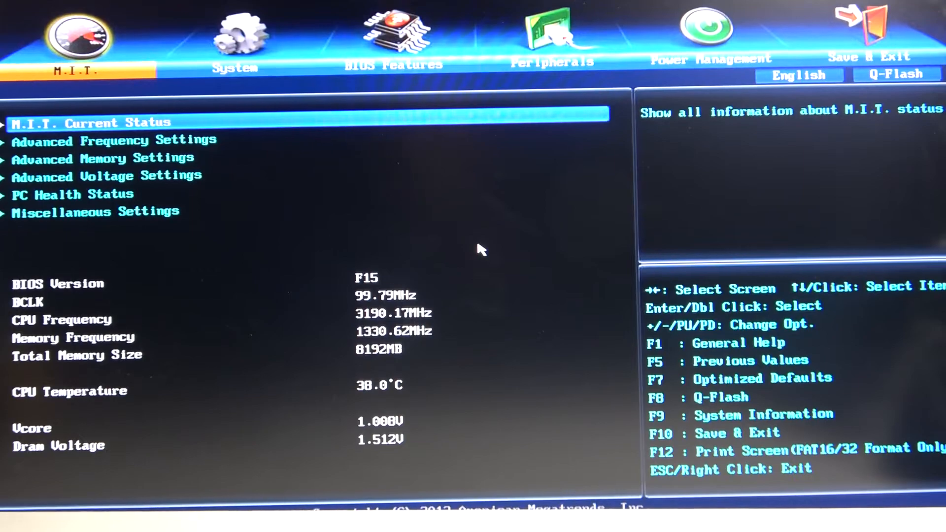
Move through the System page to the Peripherals page with SATA in AHCI mode.
left_click(235, 36)
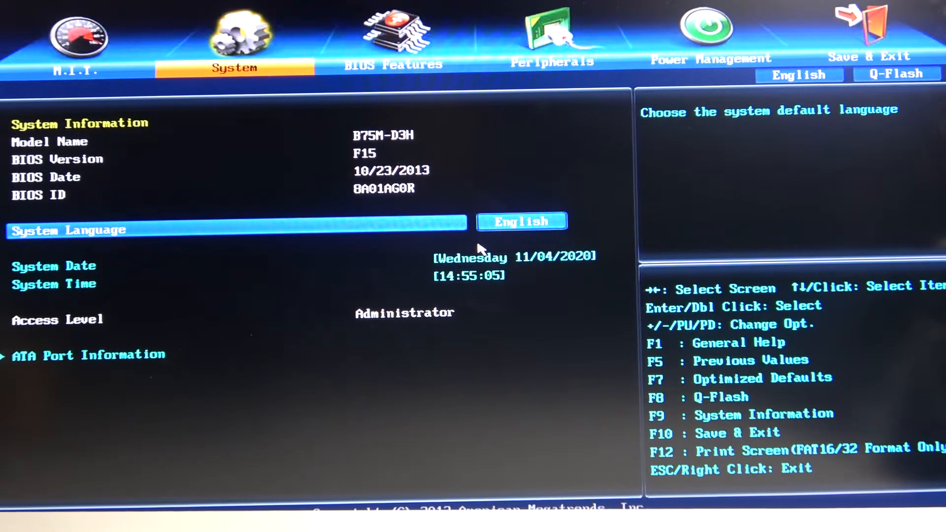
left_click(393, 37)
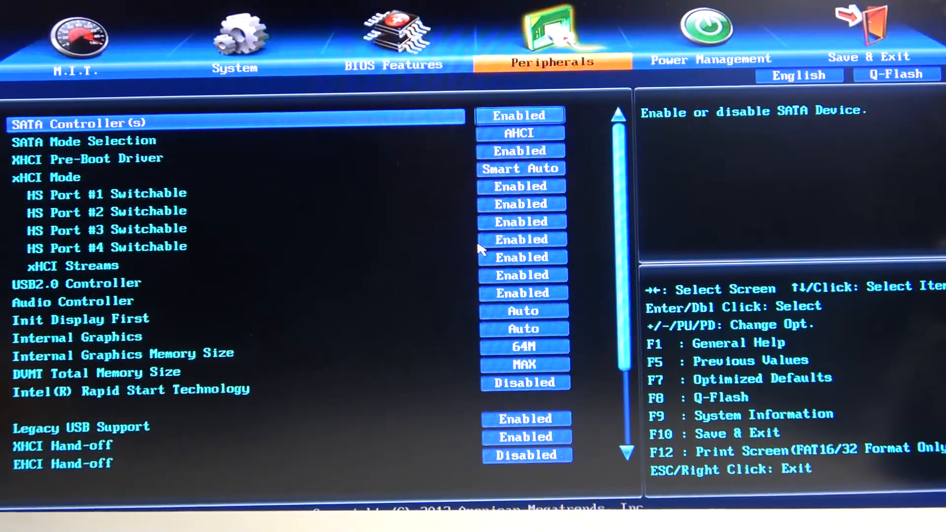
left_click(394, 65)
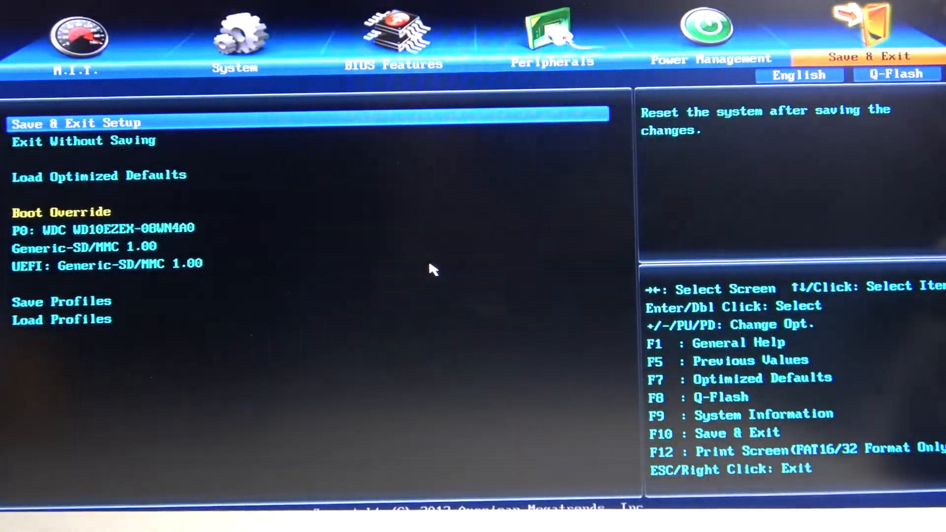
Save the BIOS settings and reset, booting into checkra1n from the USB drive.
left_click(76, 124)
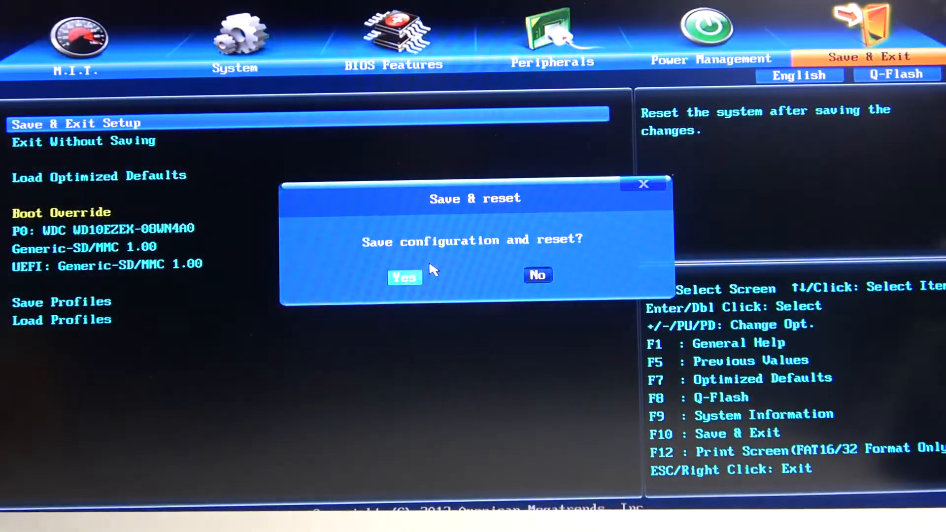
left_click(404, 276)
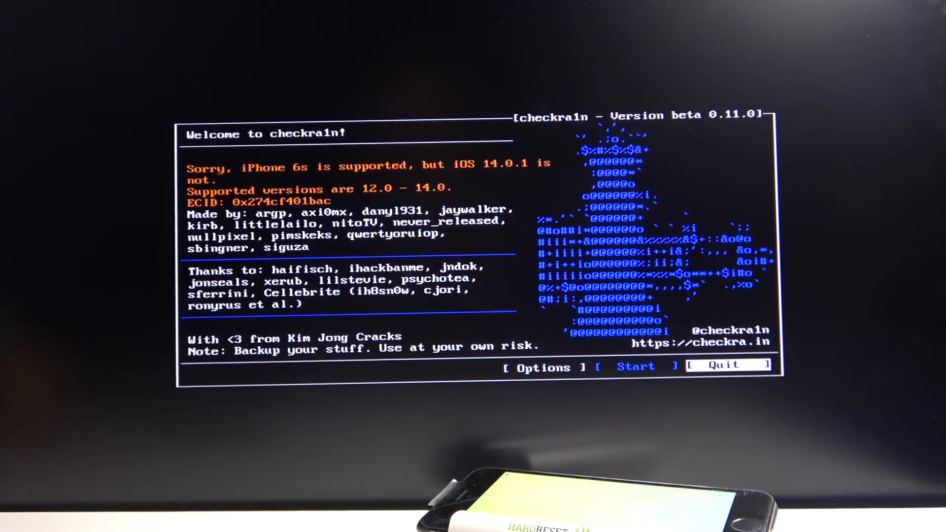
Move the selection toward Options on the checkra1n beta 0.11.0 welcome screen.
key("Left")
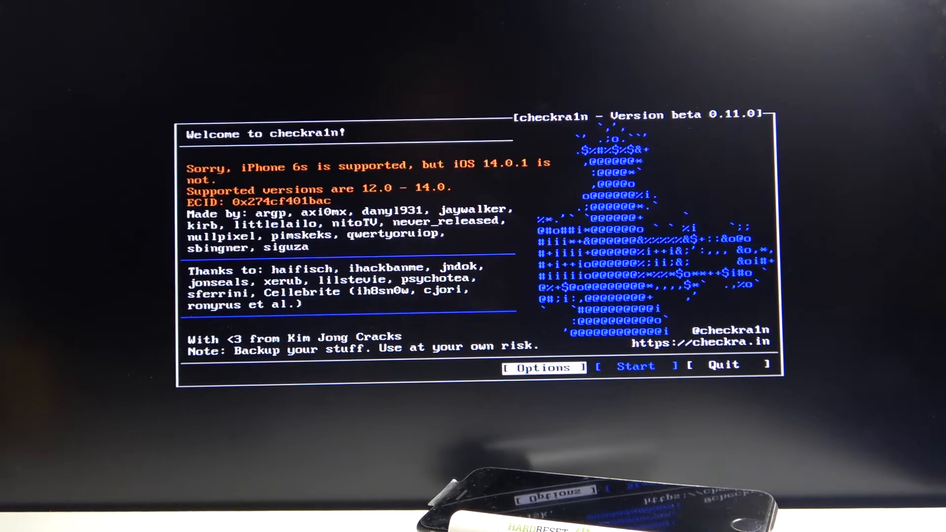
Enable 'Allow untested iOS/iPadOS/tvOS versions' in Options and return to the welcome screen.
left_click(542, 366)
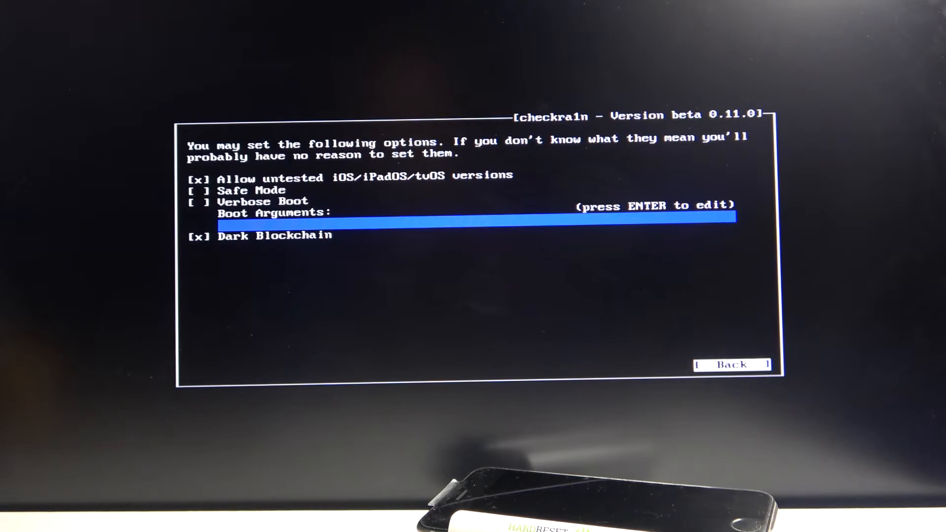
left_click(732, 364)
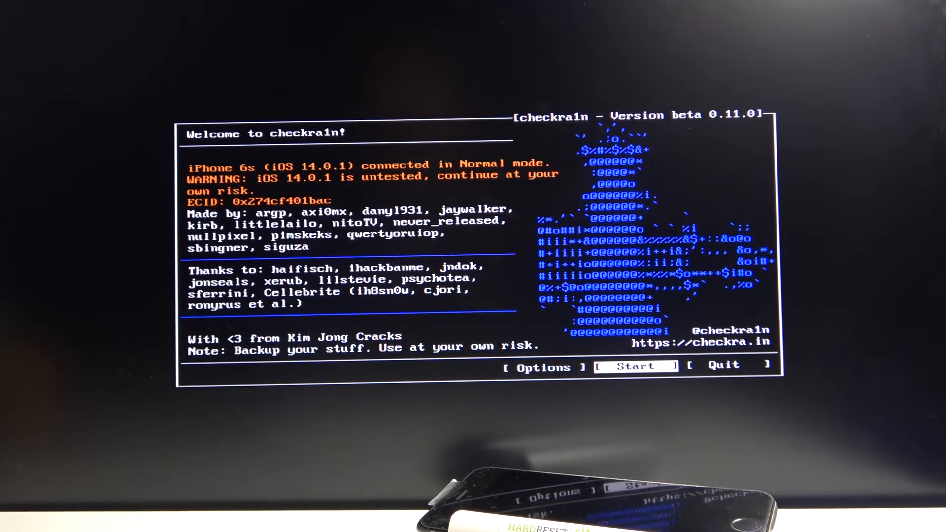
Start the jailbreak, accept the untested-version warning, and send the iPhone 6s into recovery mode.
left_click(633, 367)
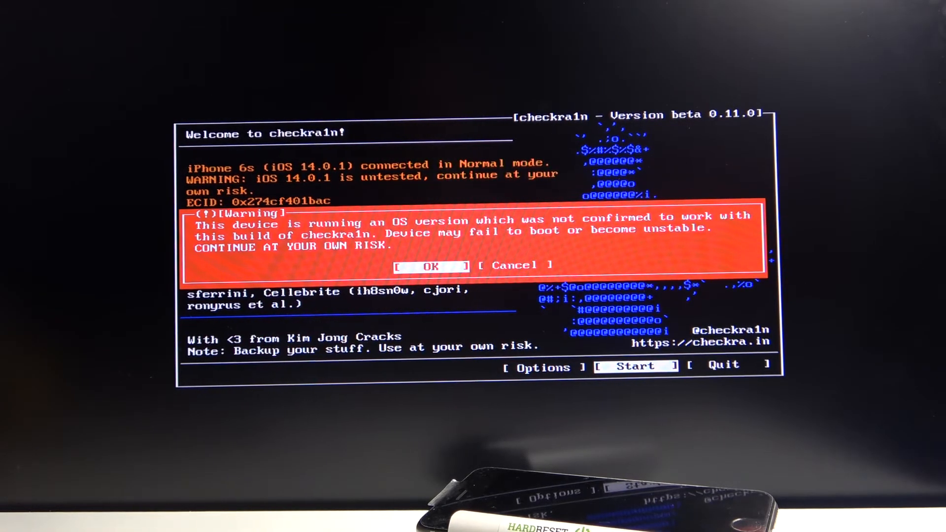
left_click(430, 267)
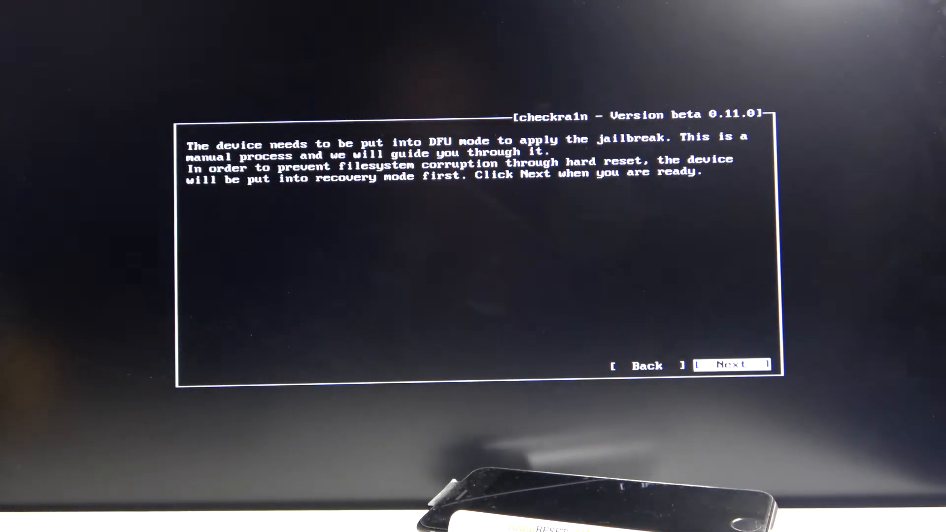
left_click(731, 365)
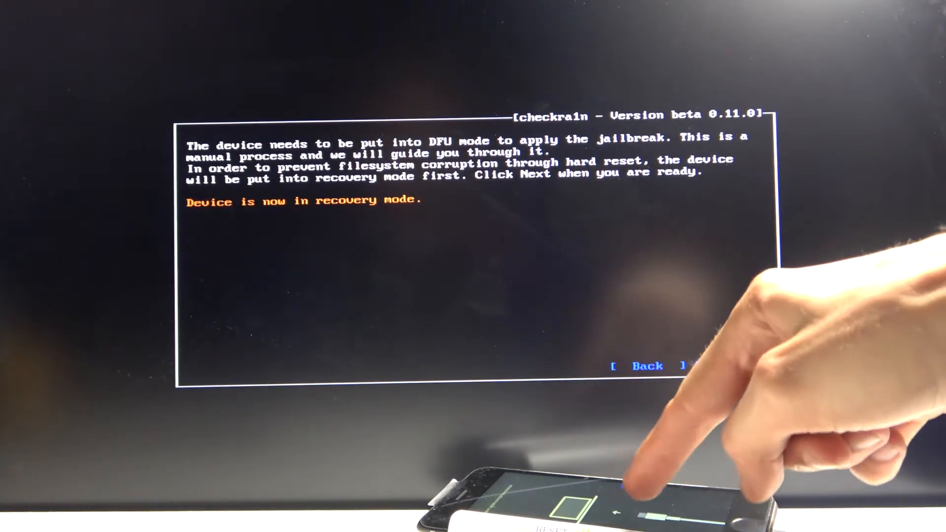
Proceed to DFU mode and let checkra1n install the jailbreak until 'All Done'.
left_click(700, 366)
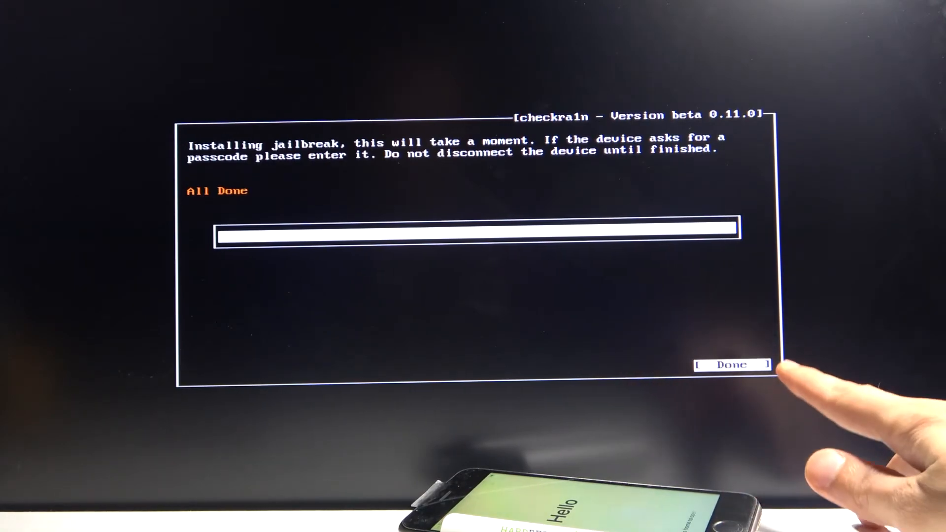
Dismiss the 'All Done' screen, returning checkra1n to its welcome screen.
left_click(731, 365)
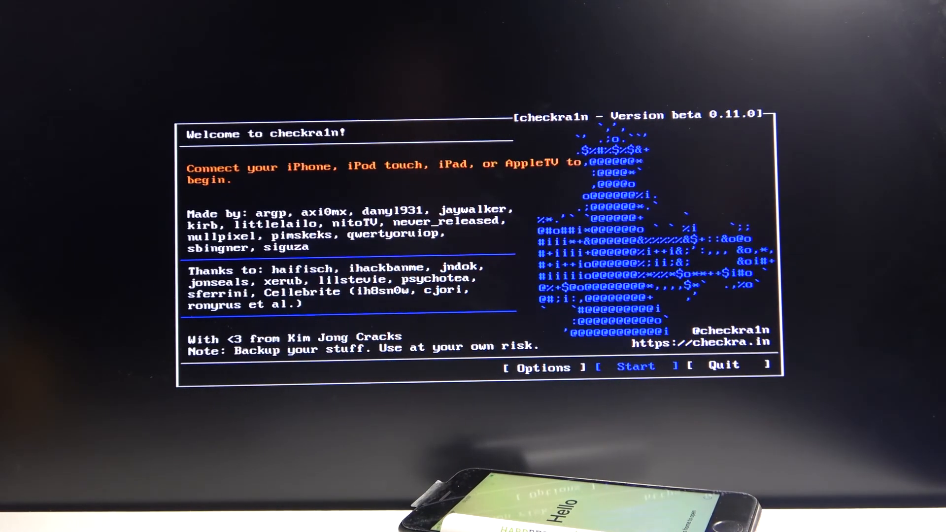